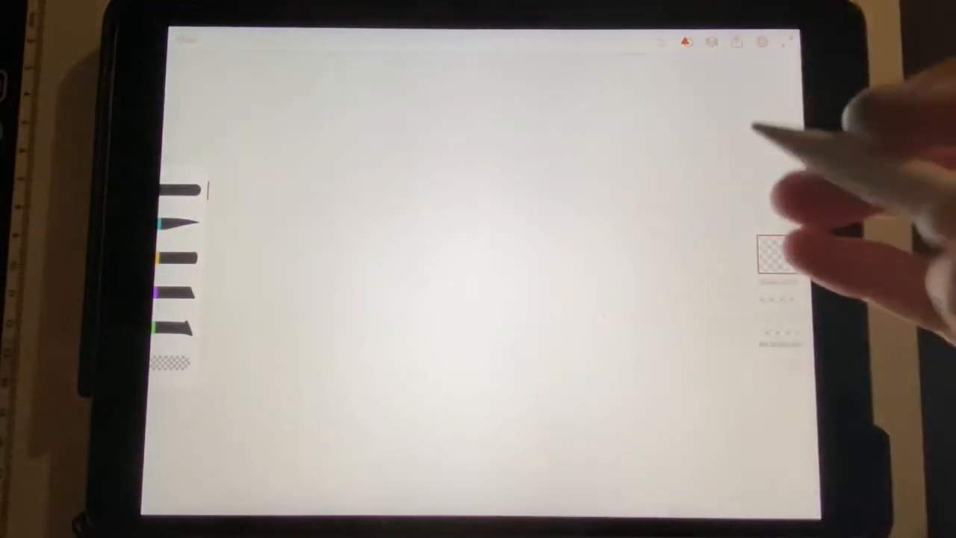
Step: Draw a leaf outline on the left of the canvas with smoothing applied while drawing
drag(281, 120, 314, 367)
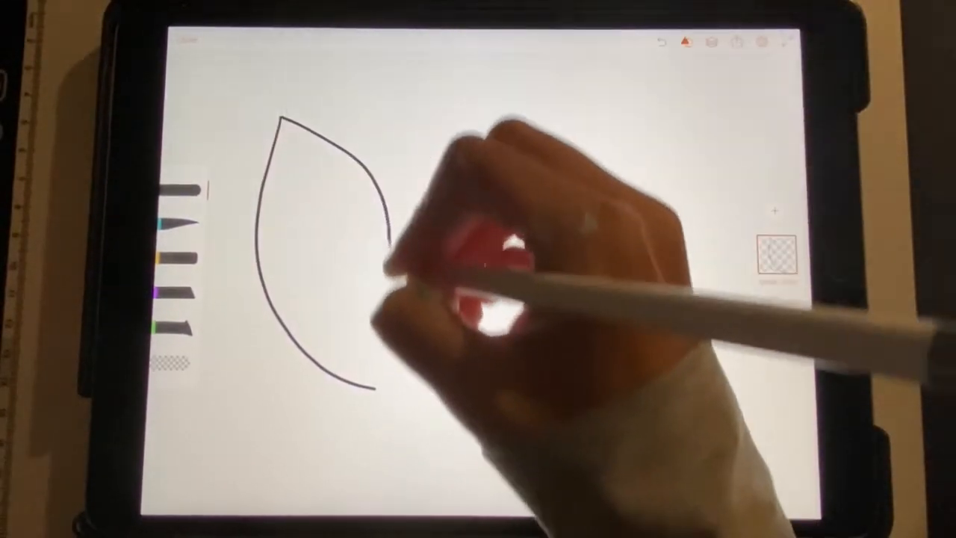
drag(299, 135, 373, 381)
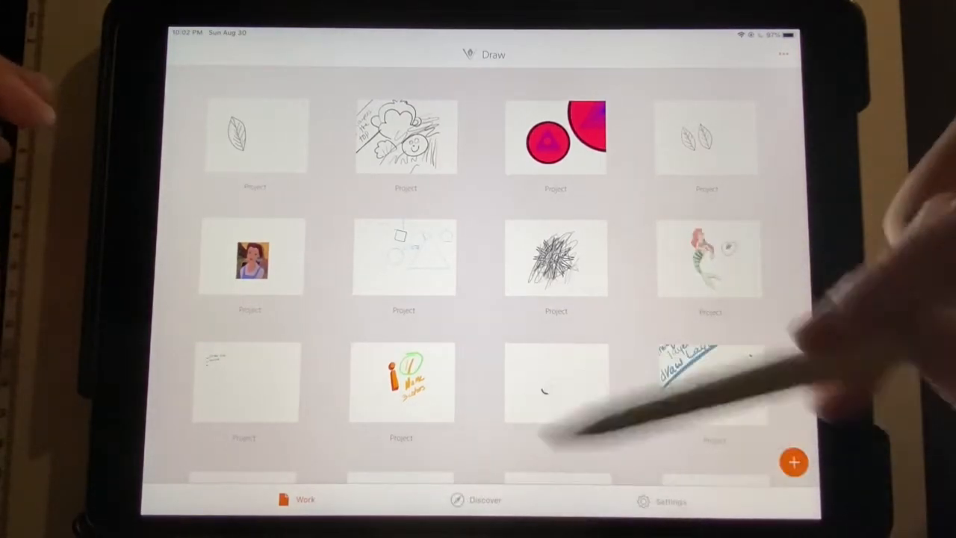
Step: In Preferences set Stroke Smoothing to After Drawing and enable canvas rotation by finger
click(669, 499)
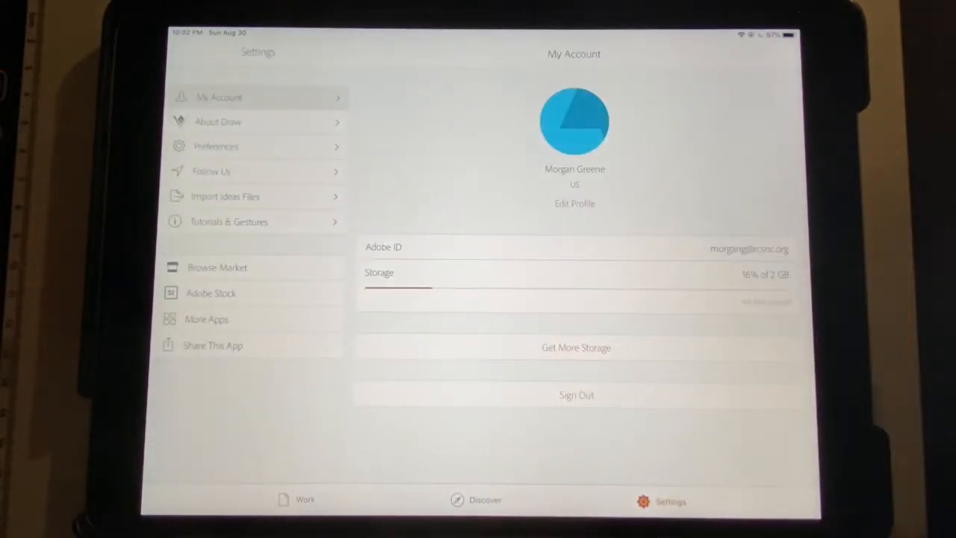
click(215, 146)
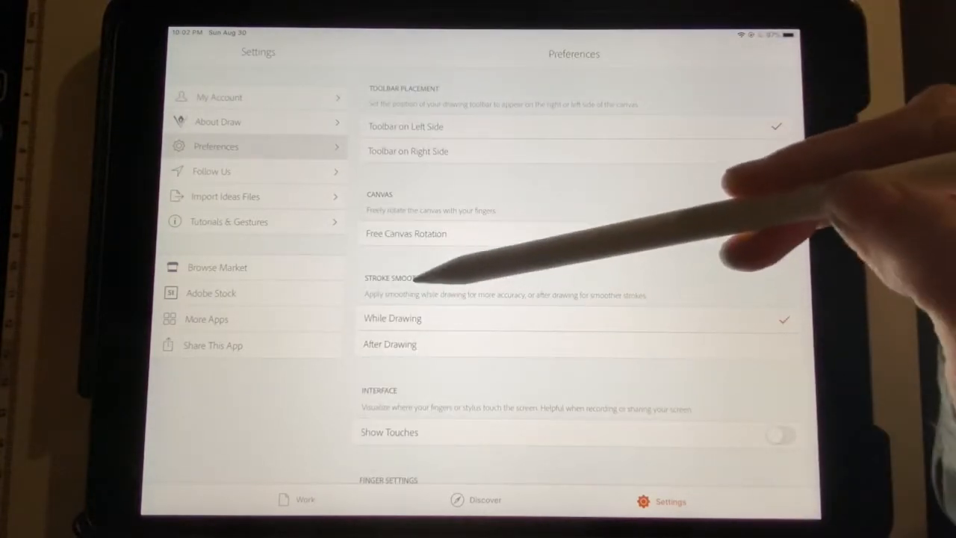
click(774, 233)
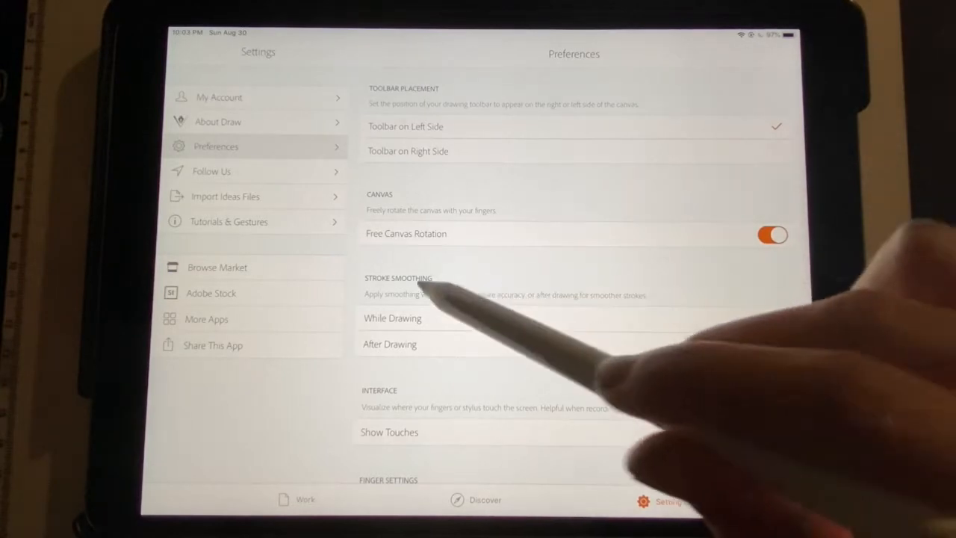
click(392, 317)
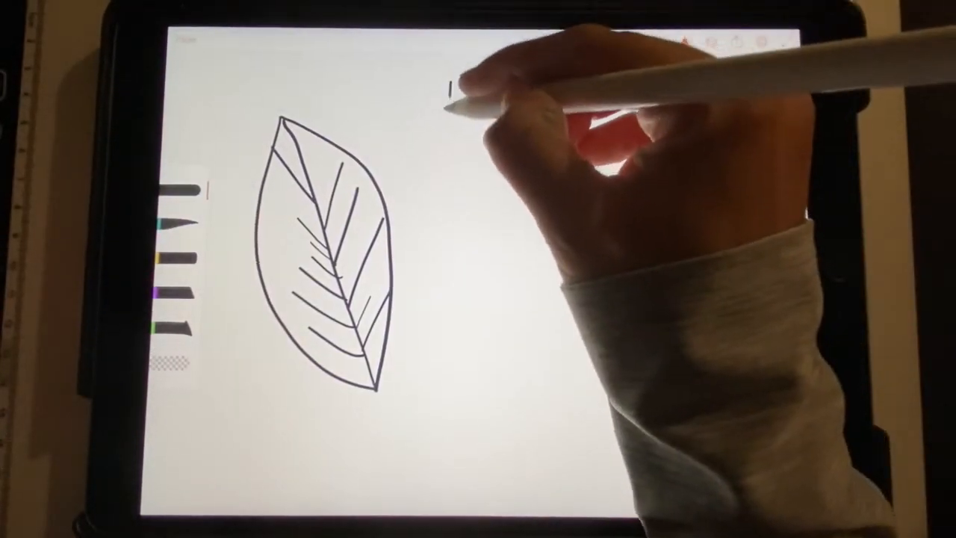
Step: Draw a second leaf outline to the right of the first, smoothed after drawing
drag(448, 97, 568, 367)
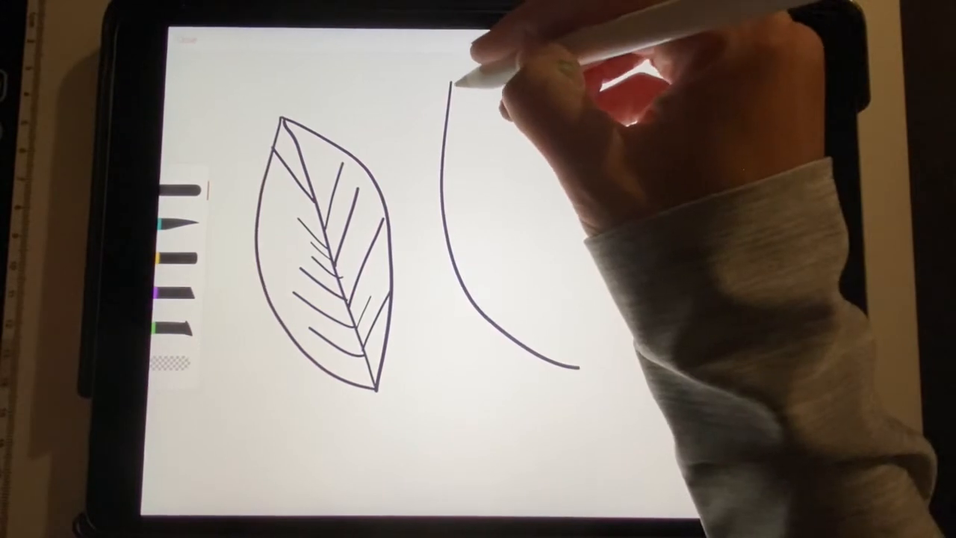
drag(460, 82, 571, 366)
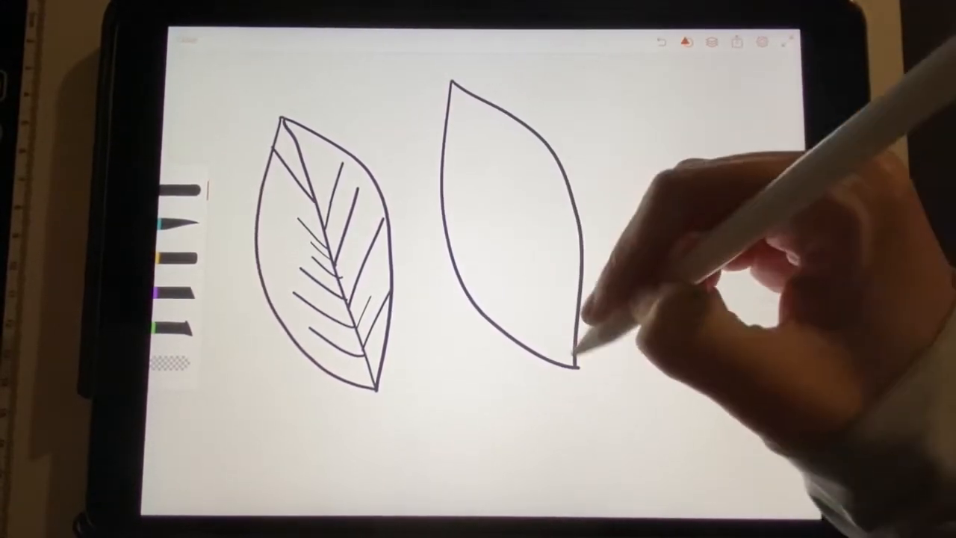